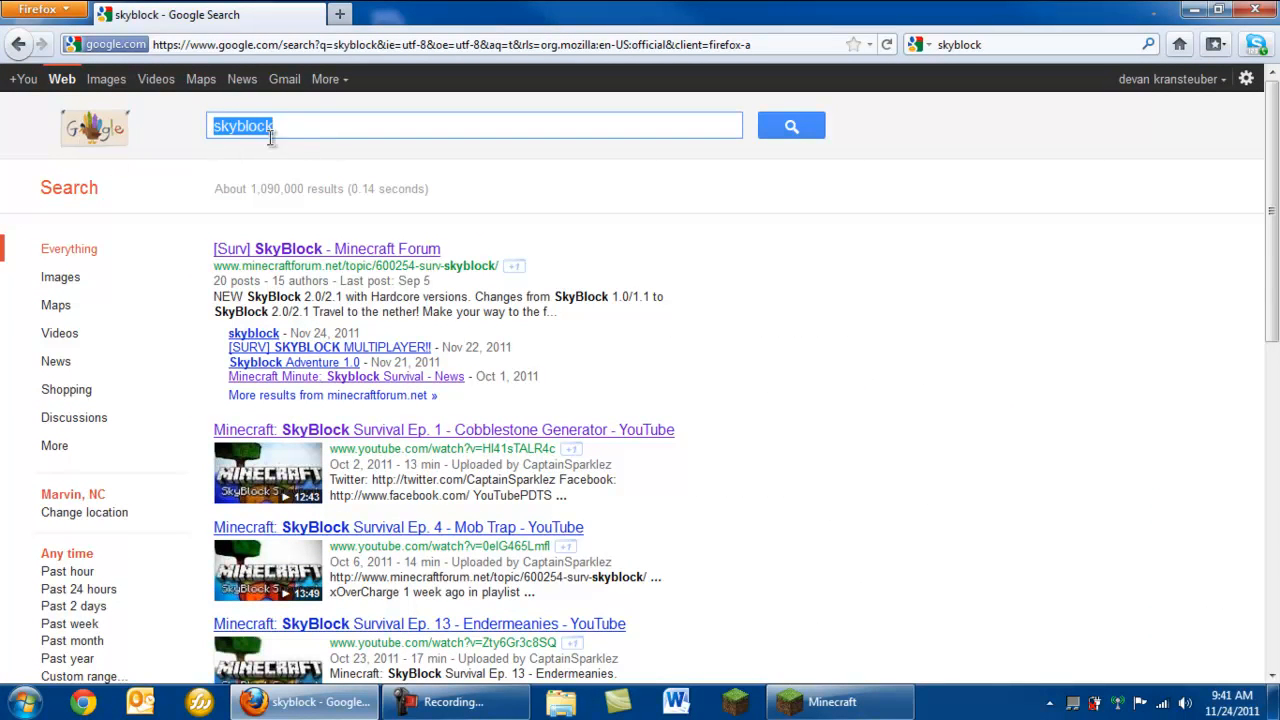
mouse_move(382, 248)
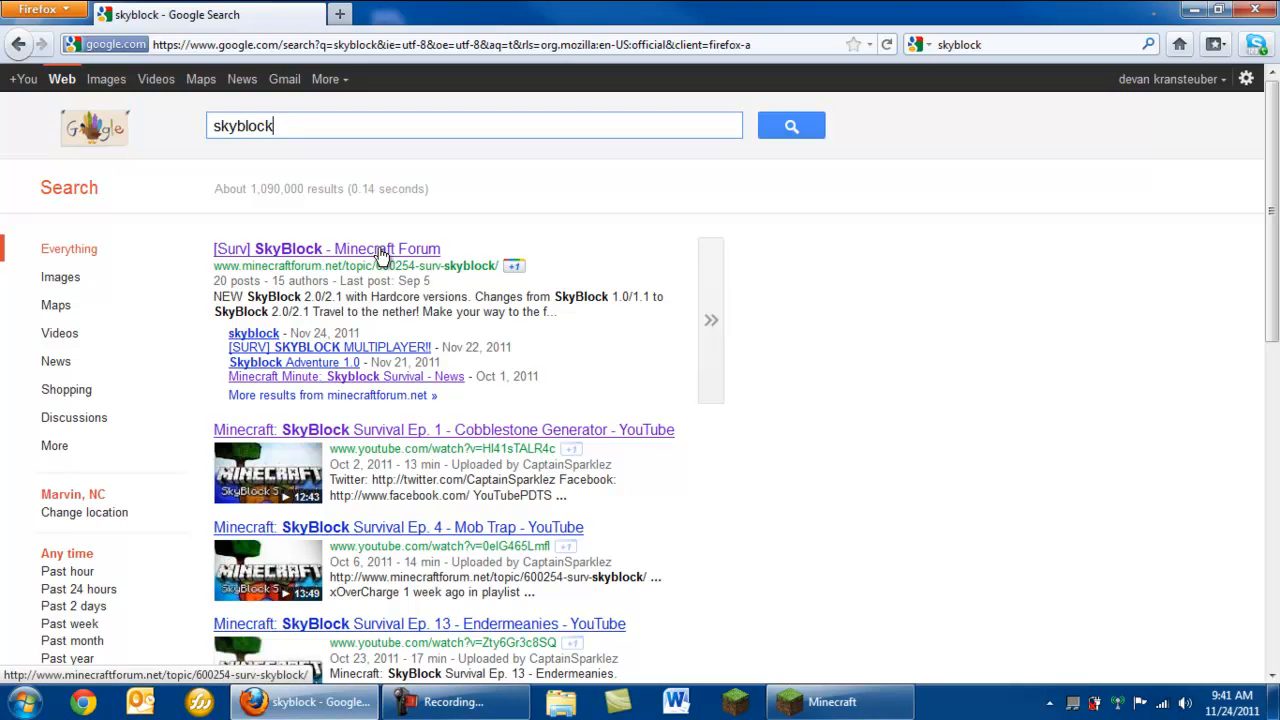
Open the '[Surv] SkyBlock - Minecraft Forum' result from the Google search
click(328, 248)
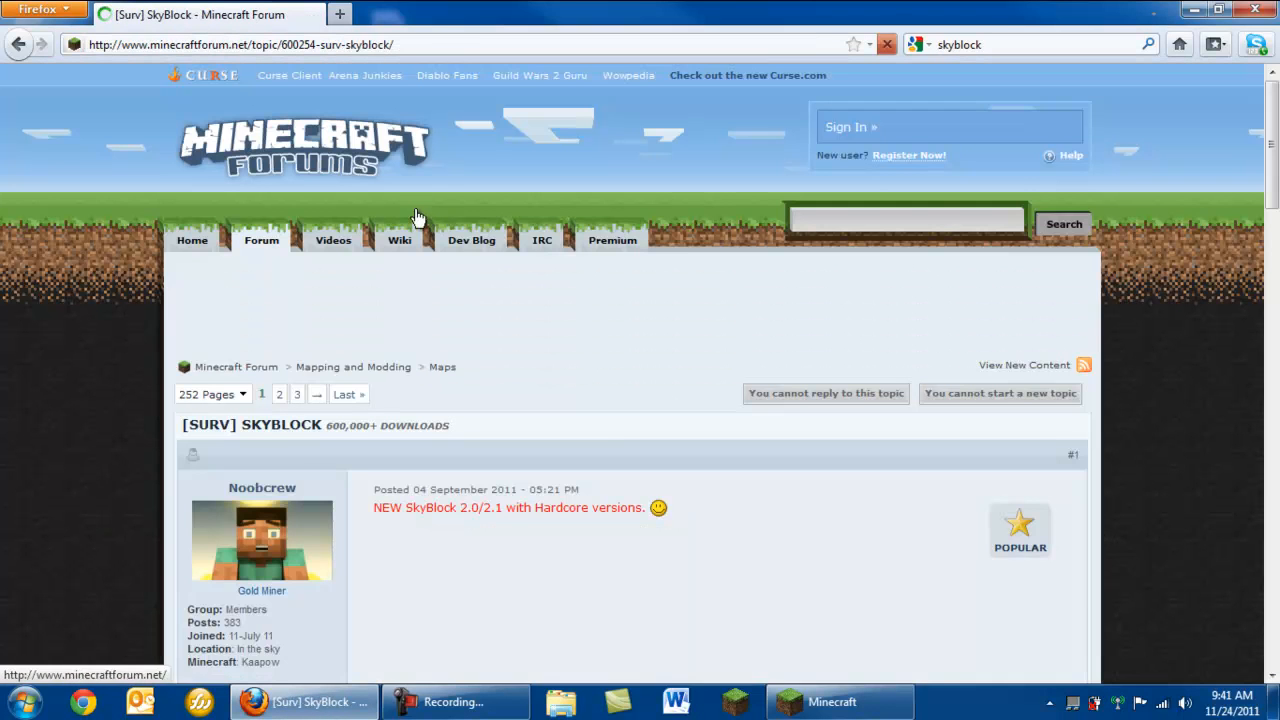
Scroll through the forum post and follow the 'Download SkyBlock 2.1' link
scroll(down, 3)
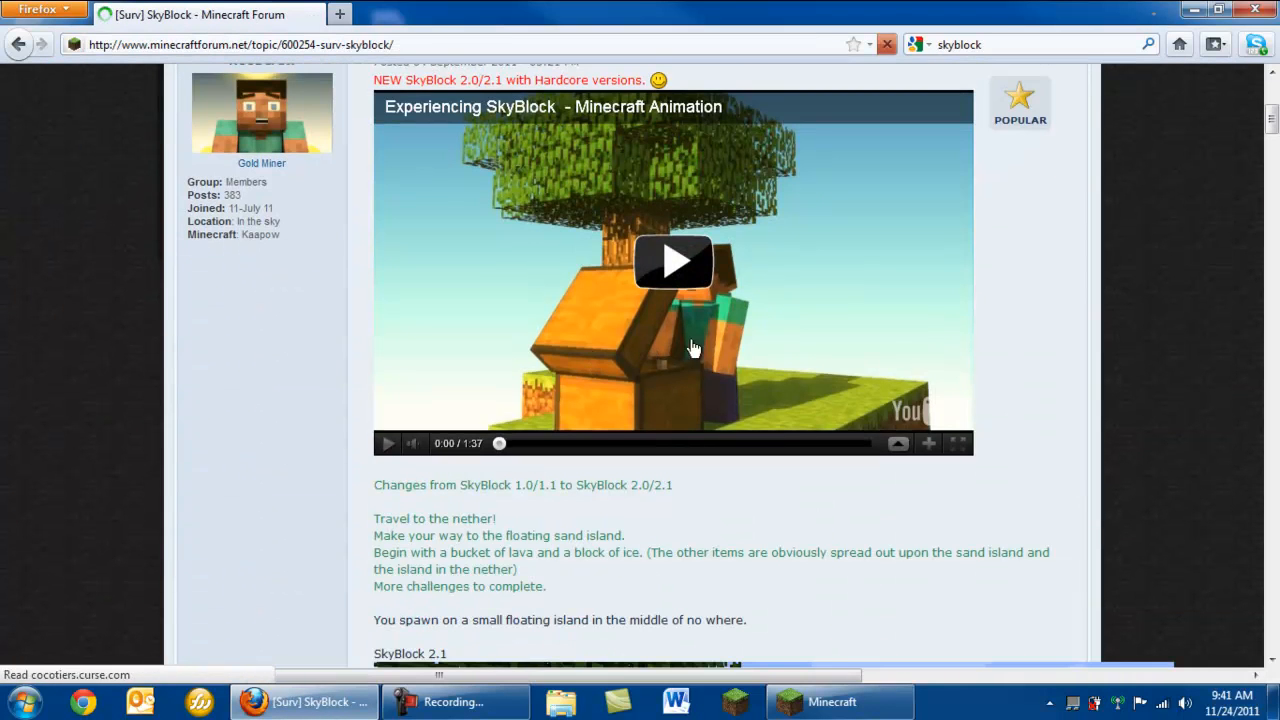
scroll(down, 3)
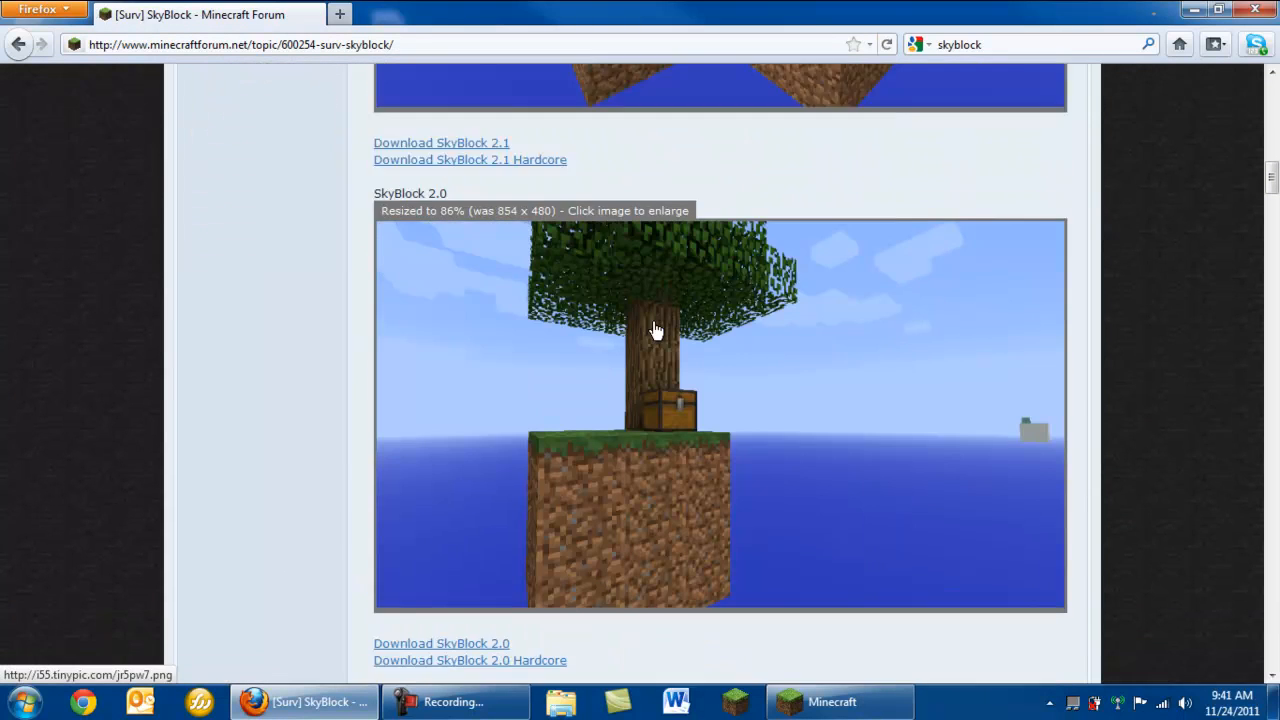
scroll(down, 3)
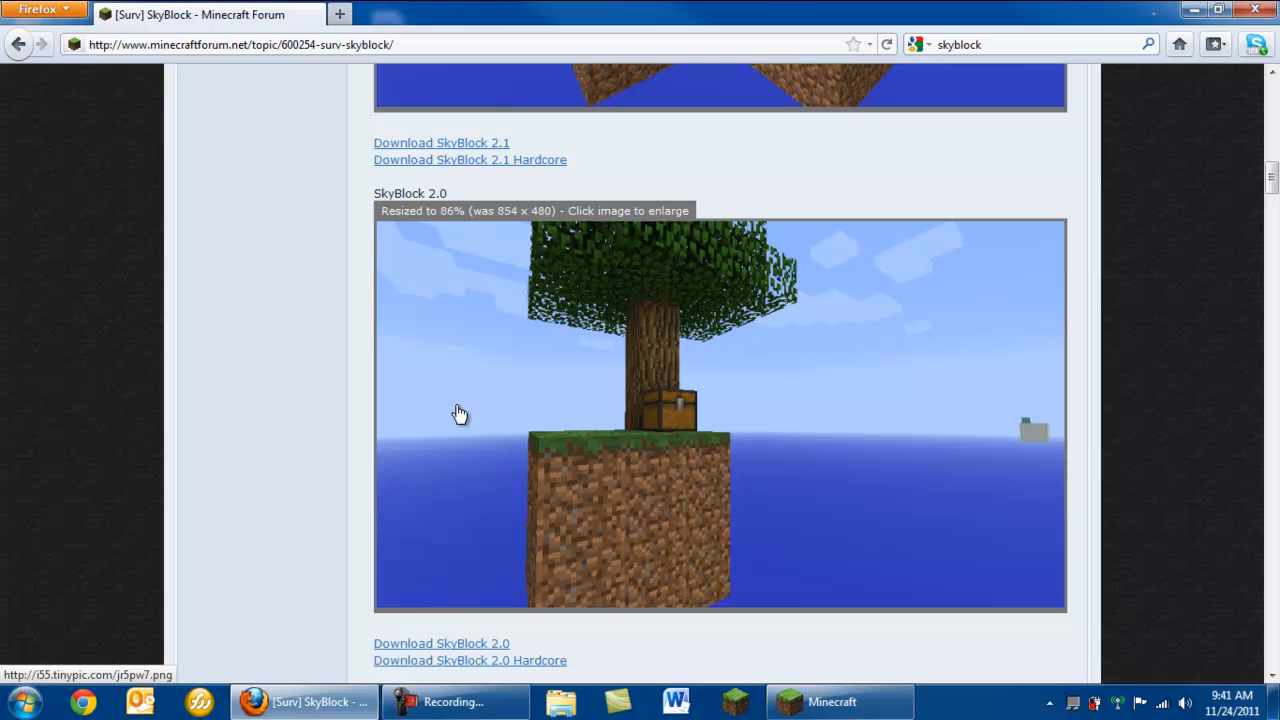
scroll(down, 3)
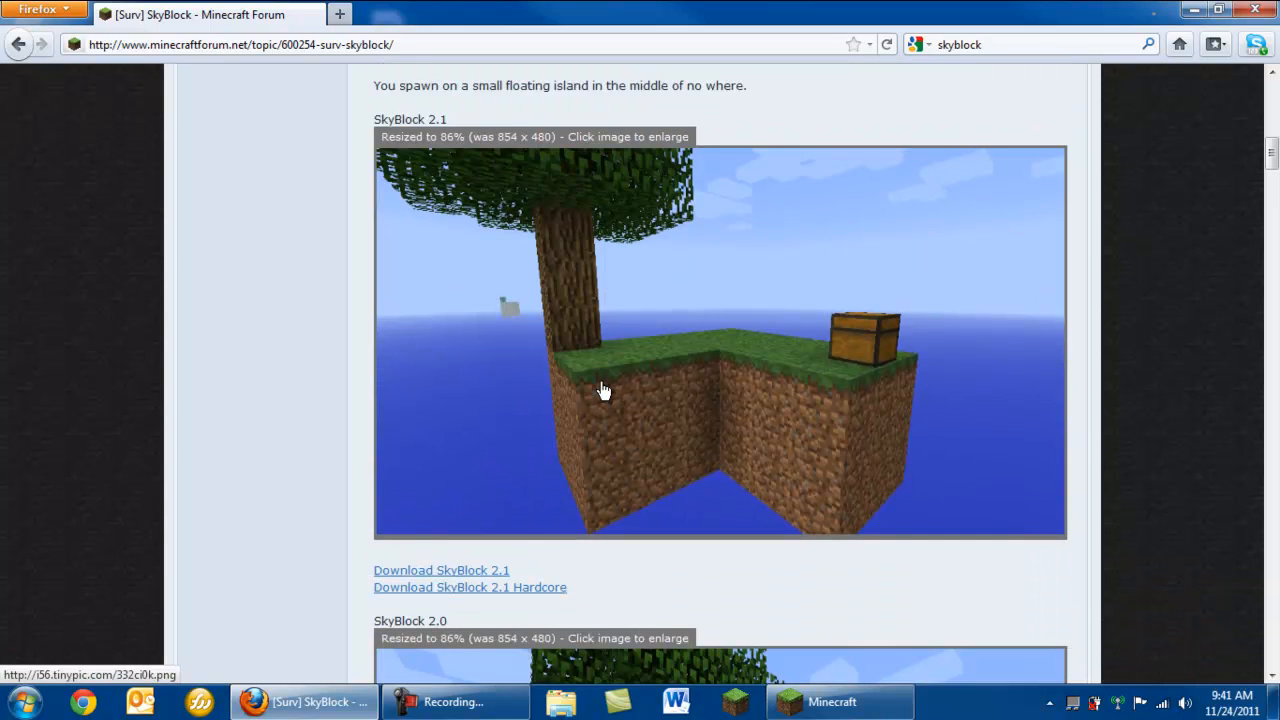
scroll(down, 3)
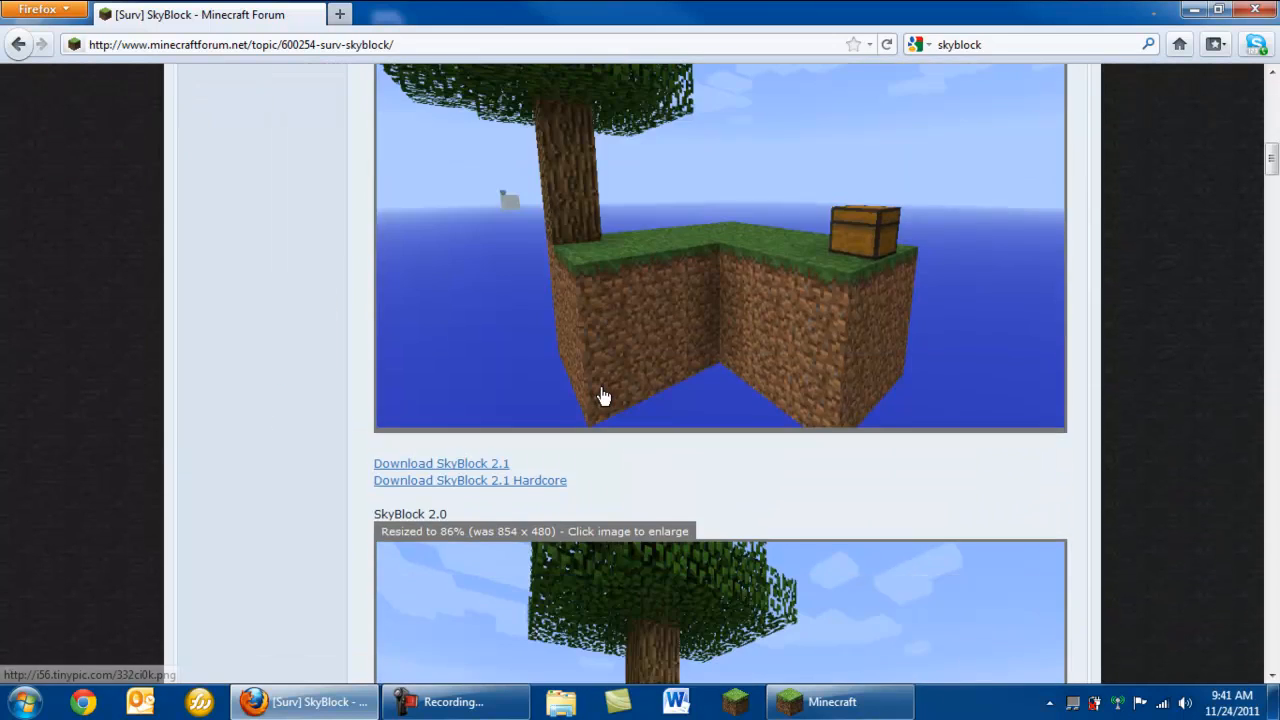
scroll(down, 3)
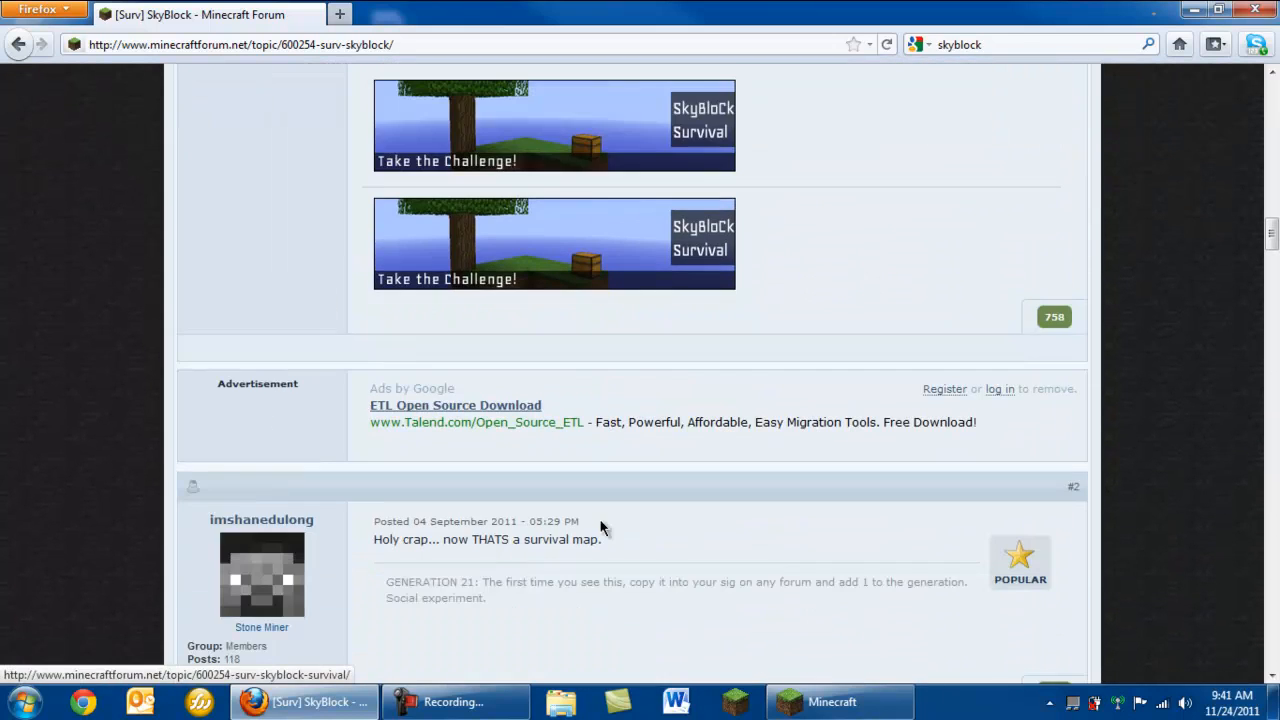
scroll(up, 3)
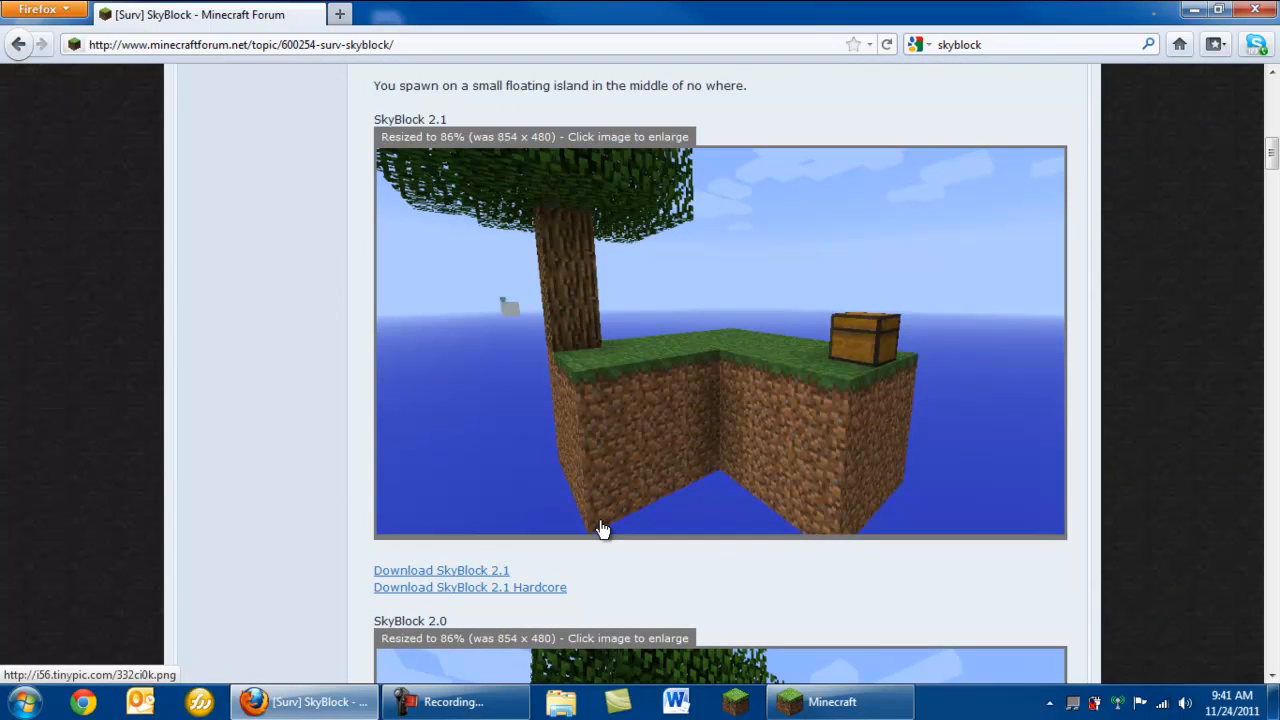
click(440, 570)
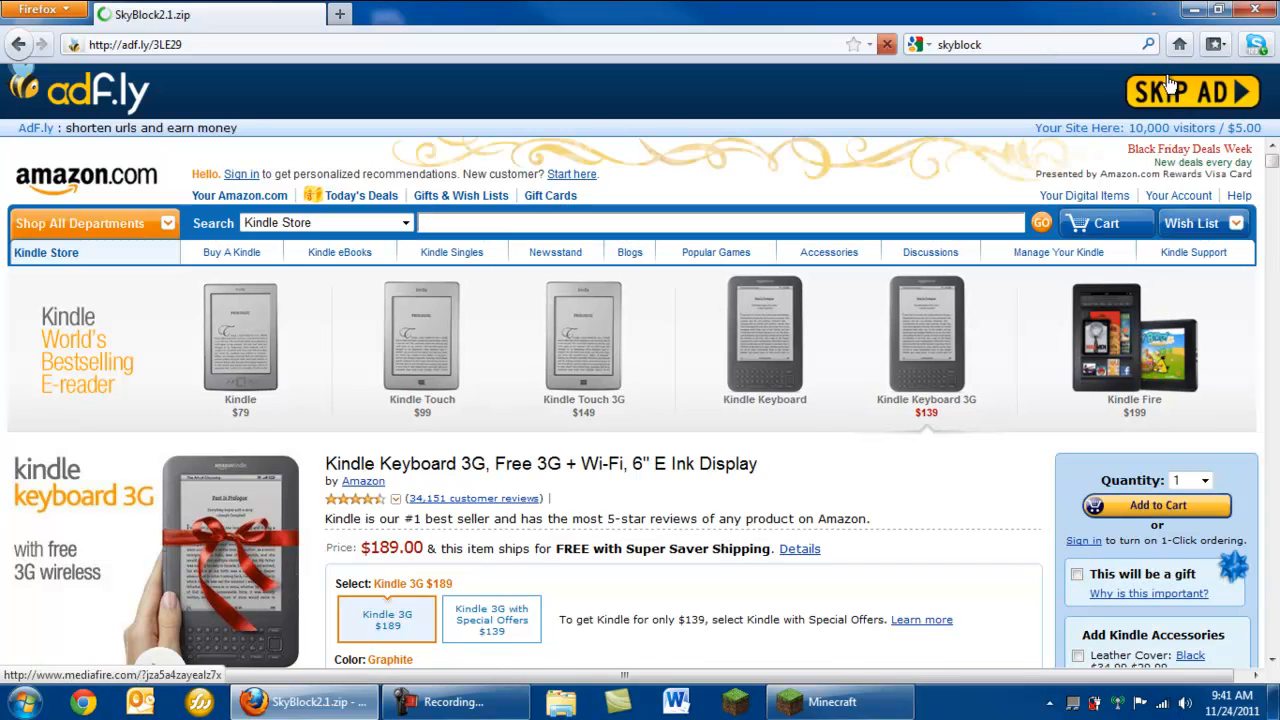
Skip the adf.ly ad and continue to the MediaFire page for SkyBlock2.1.zip
click(1192, 92)
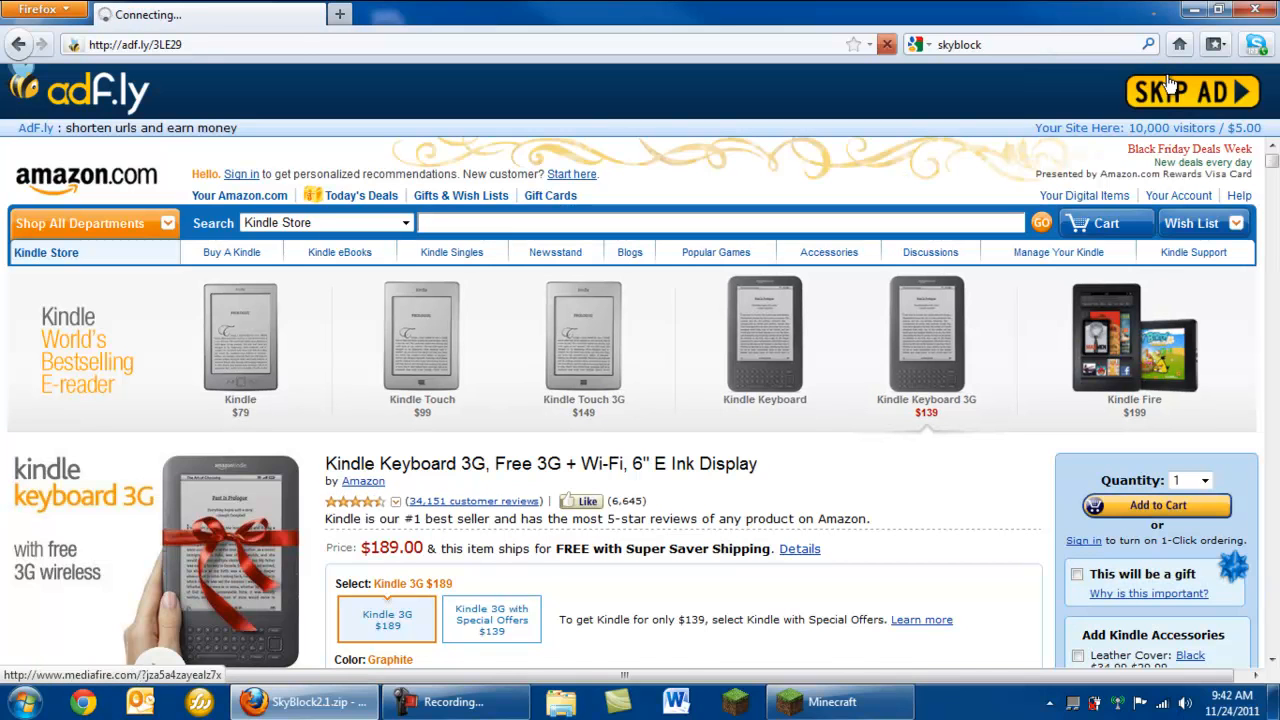
click(1190, 92)
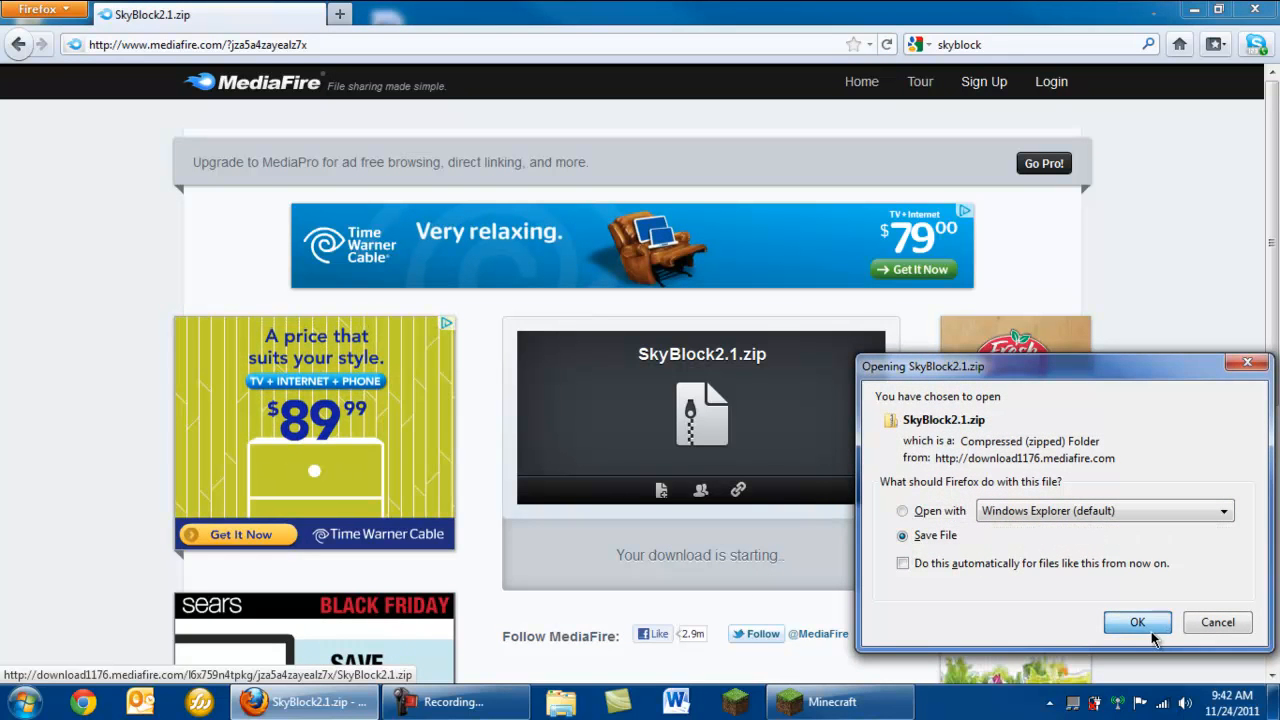
Save SkyBlock2.1.zip to the computer from the Firefox download dialog
click(1136, 622)
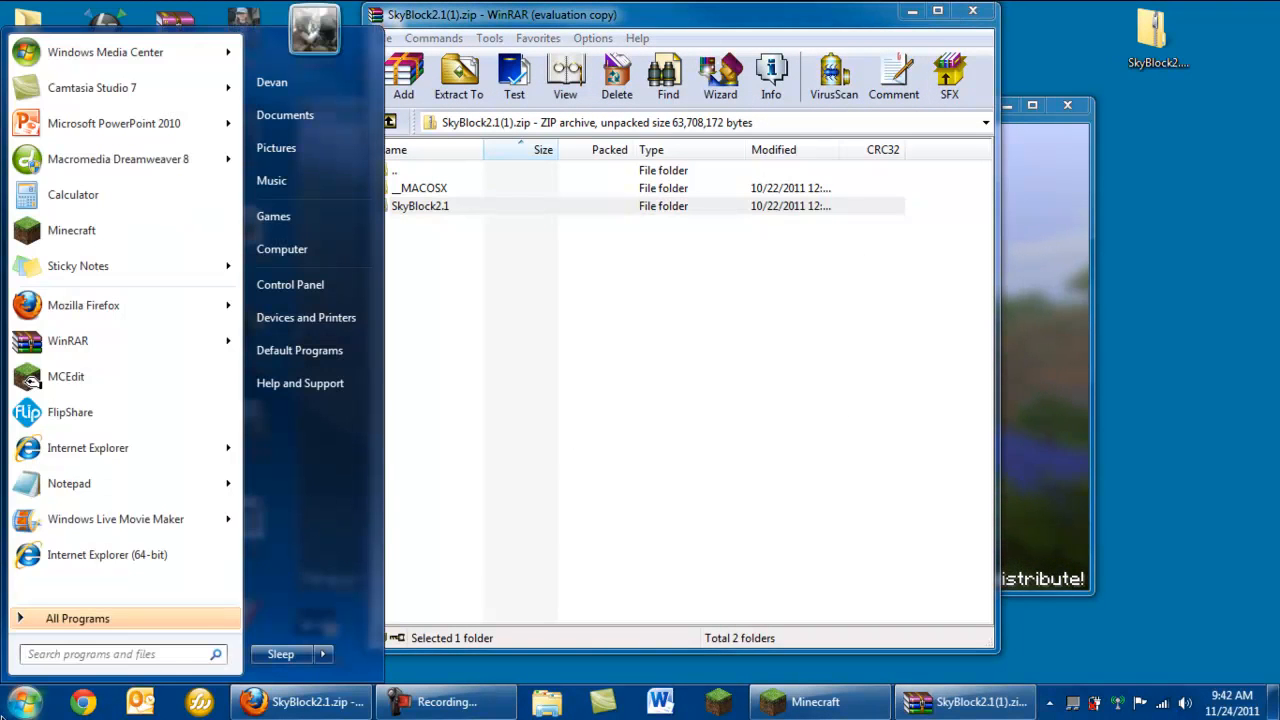
Search %appdata% from the Start menu to reach the Roaming AppData folder
text(rund)
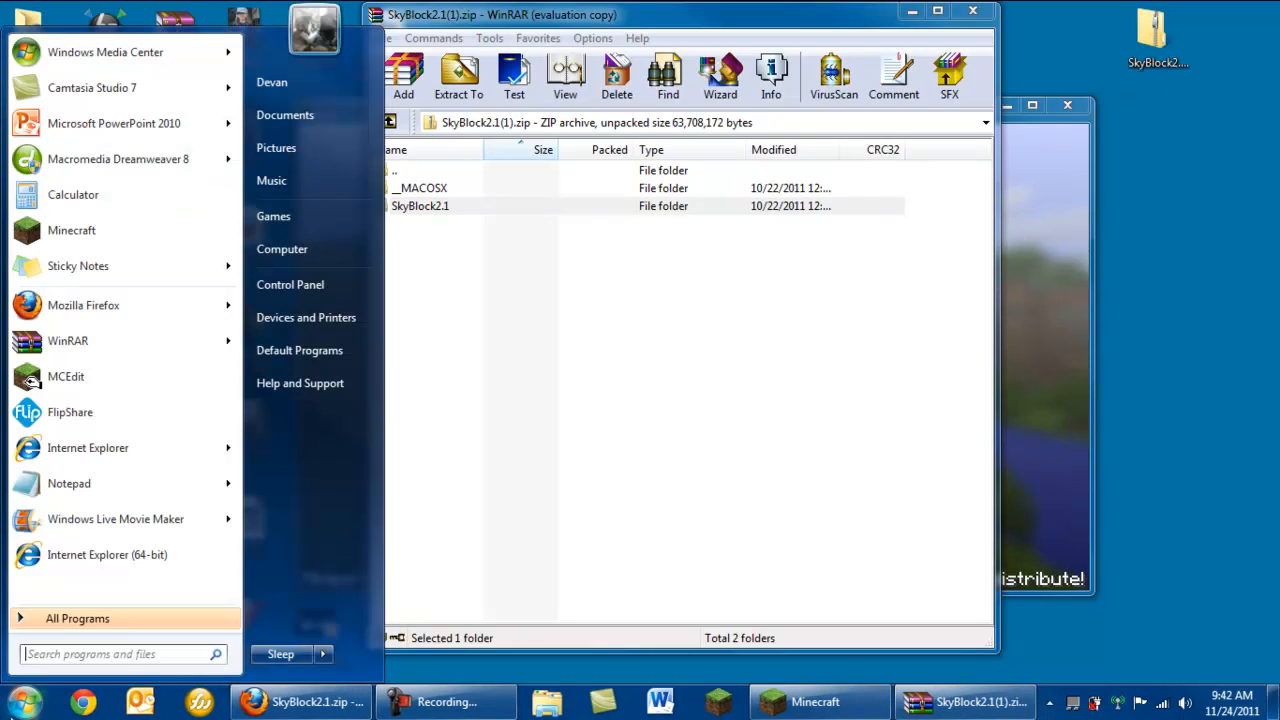
text(%)
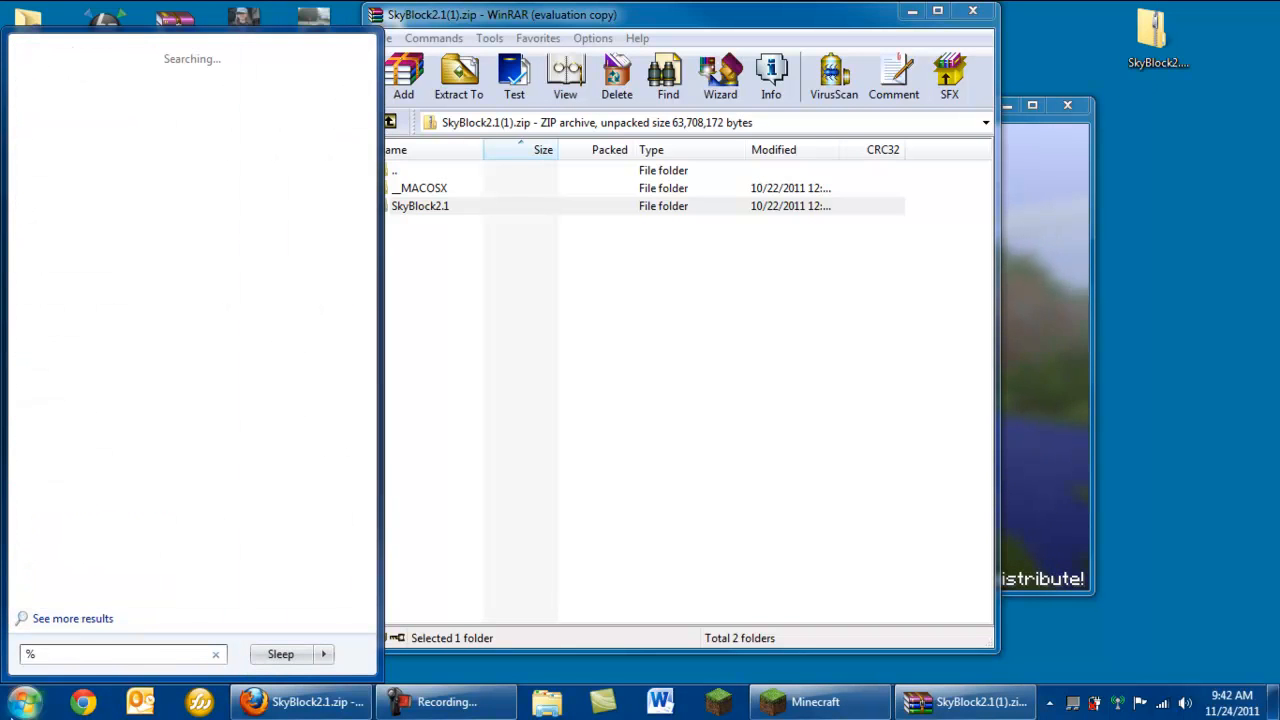
text(appdata)
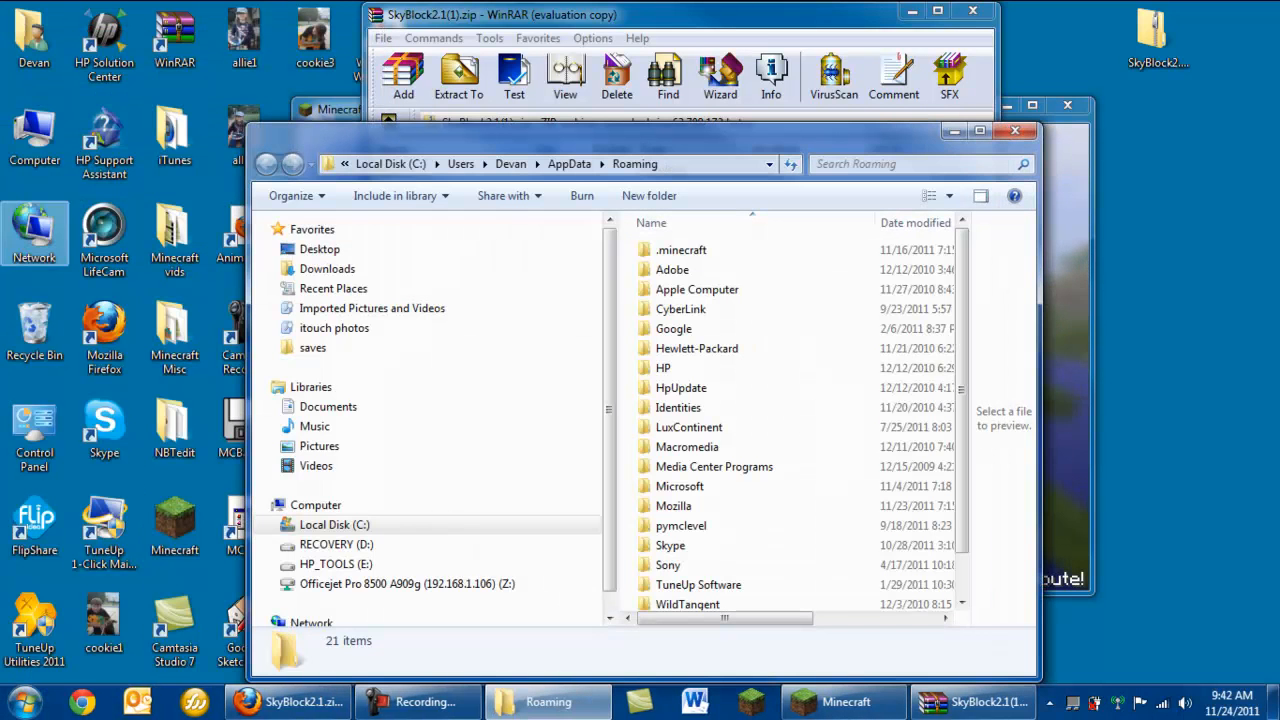
Navigate into .minecraft's saves folder and select SkyBlock2.1 in the WinRAR archive
double_click(680, 248)
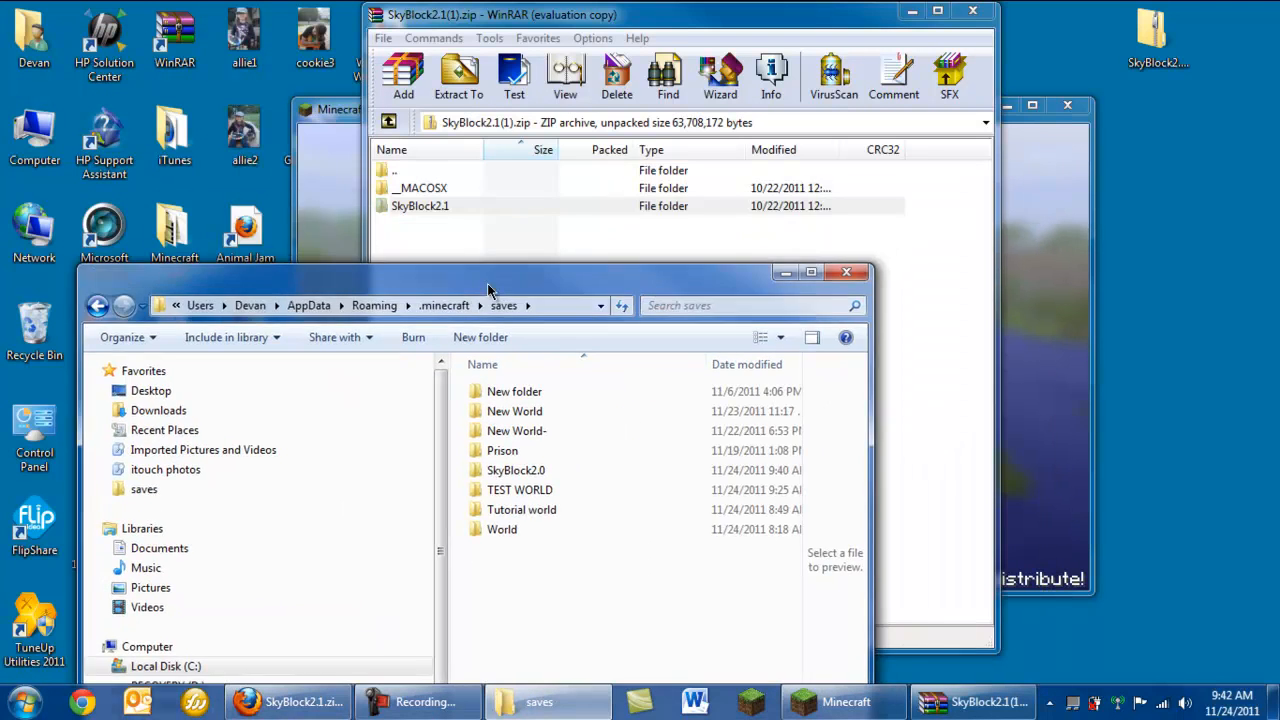
click(420, 204)
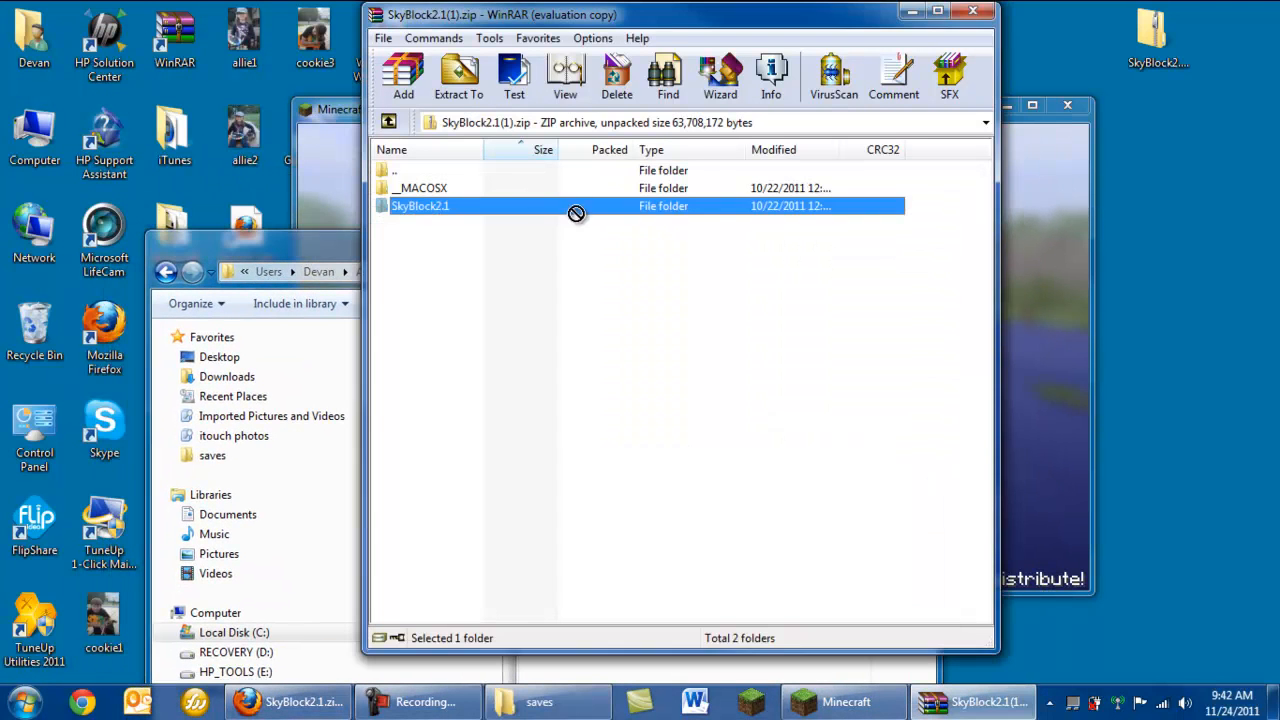
click(538, 700)
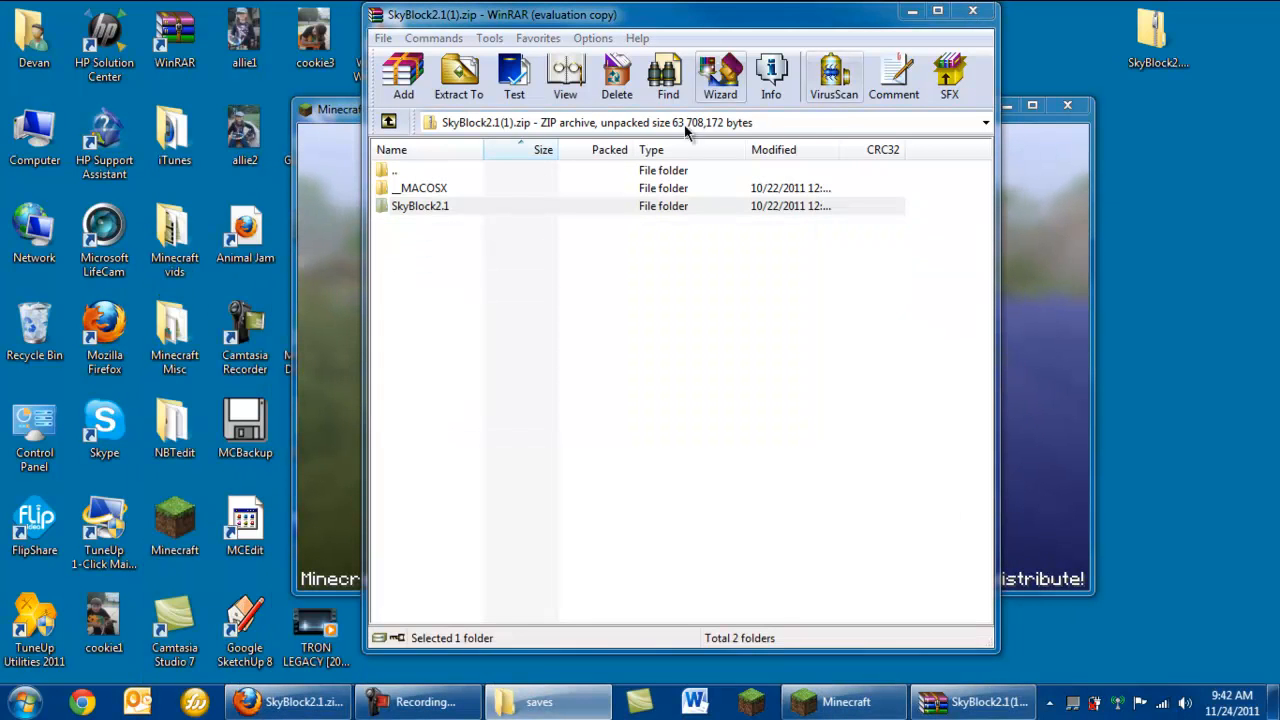
click(420, 204)
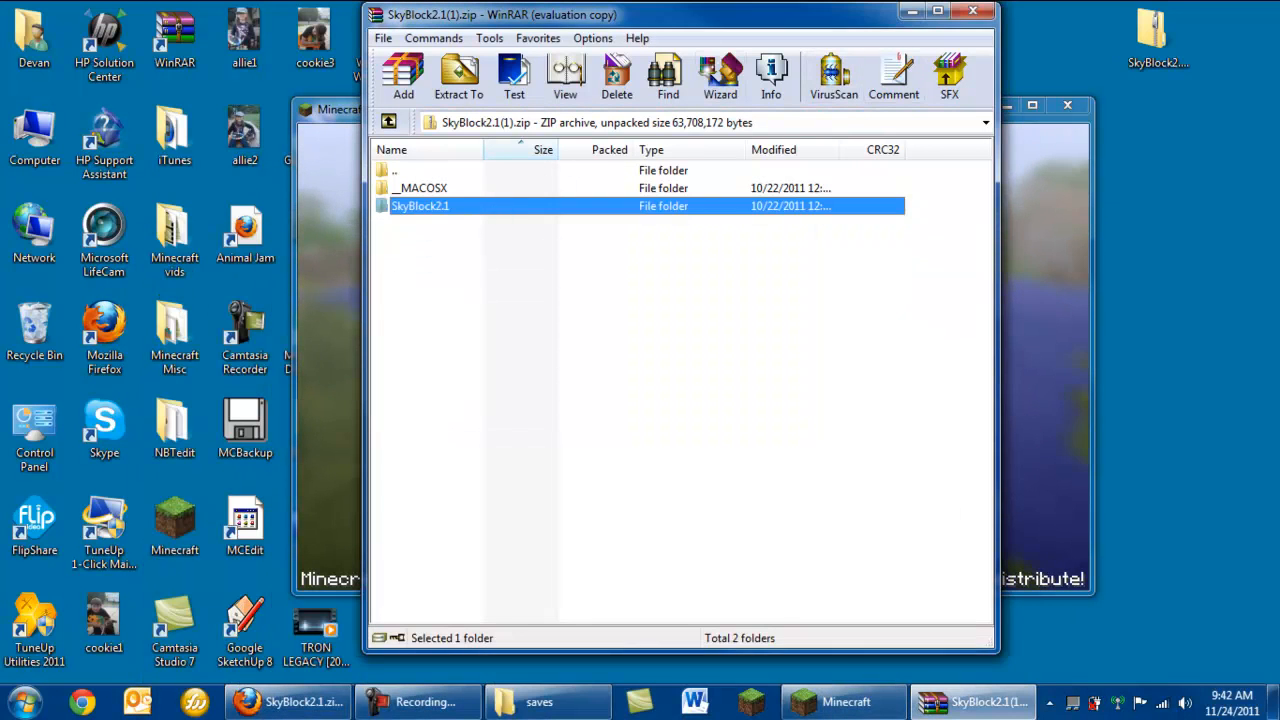
click(540, 700)
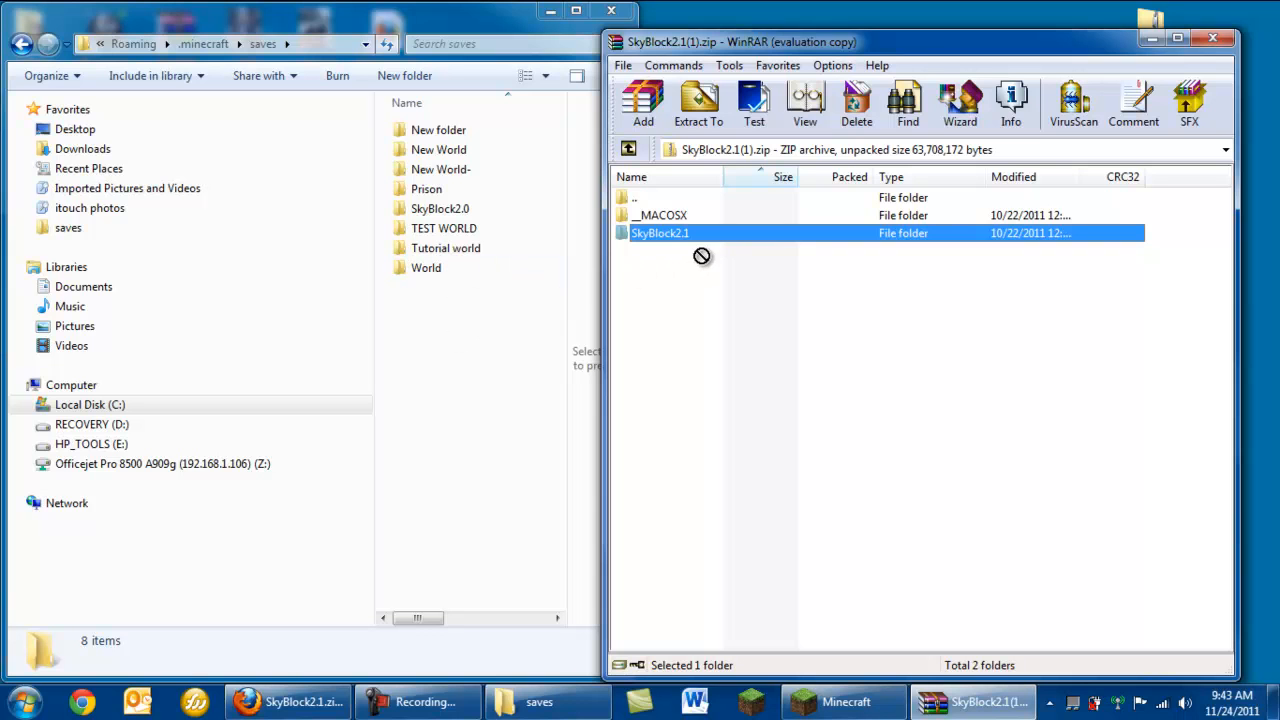
Delete the old SkyBlock2.0 world folder from saves to the Recycle Bin
right_click(440, 208)
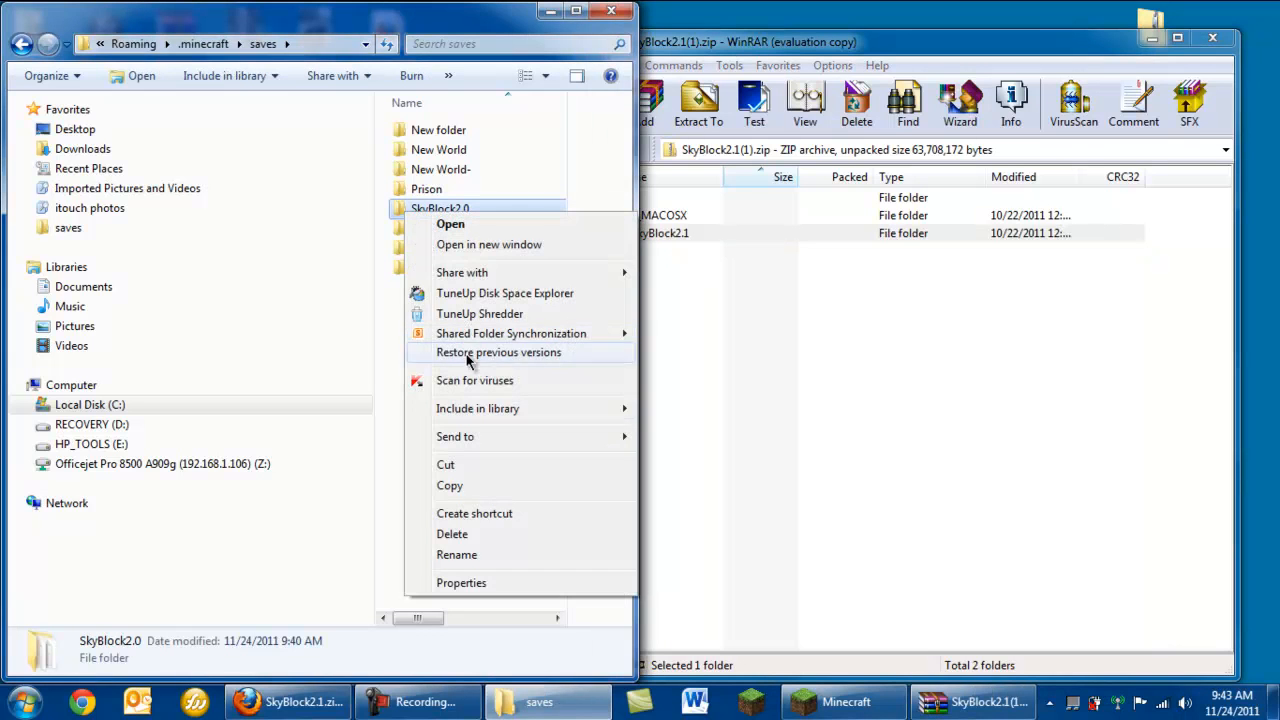
click(452, 532)
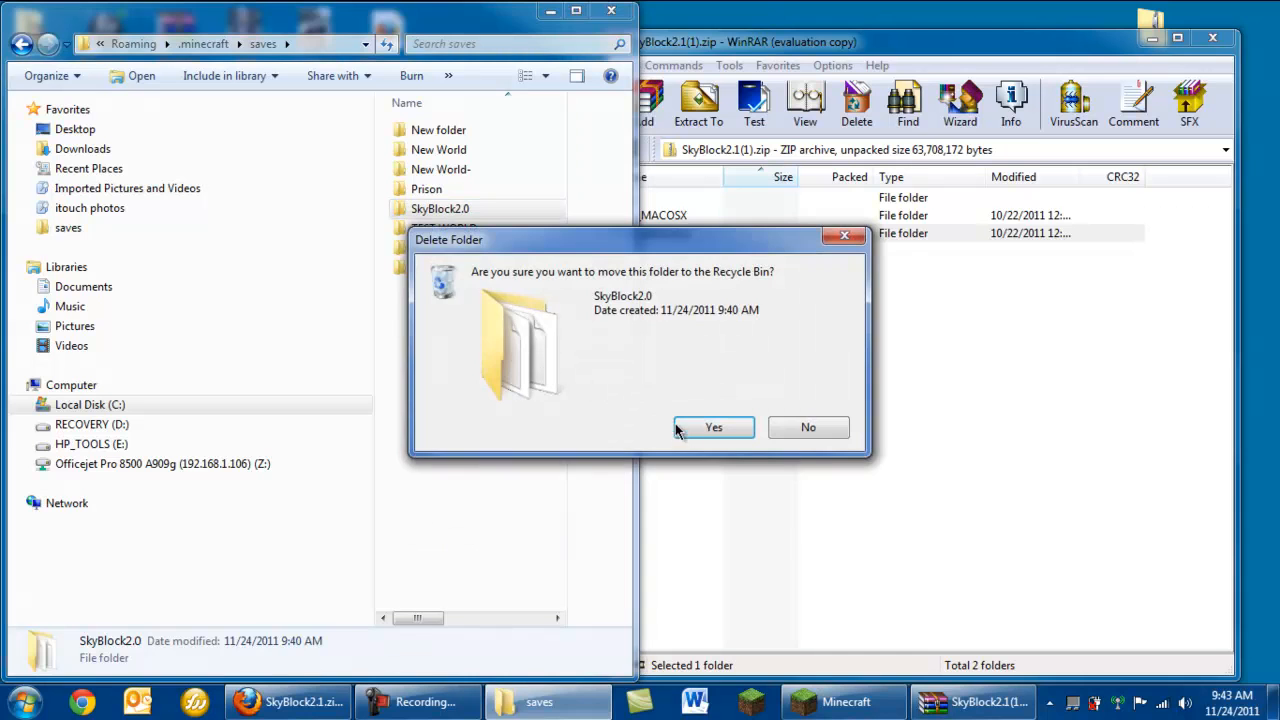
click(712, 428)
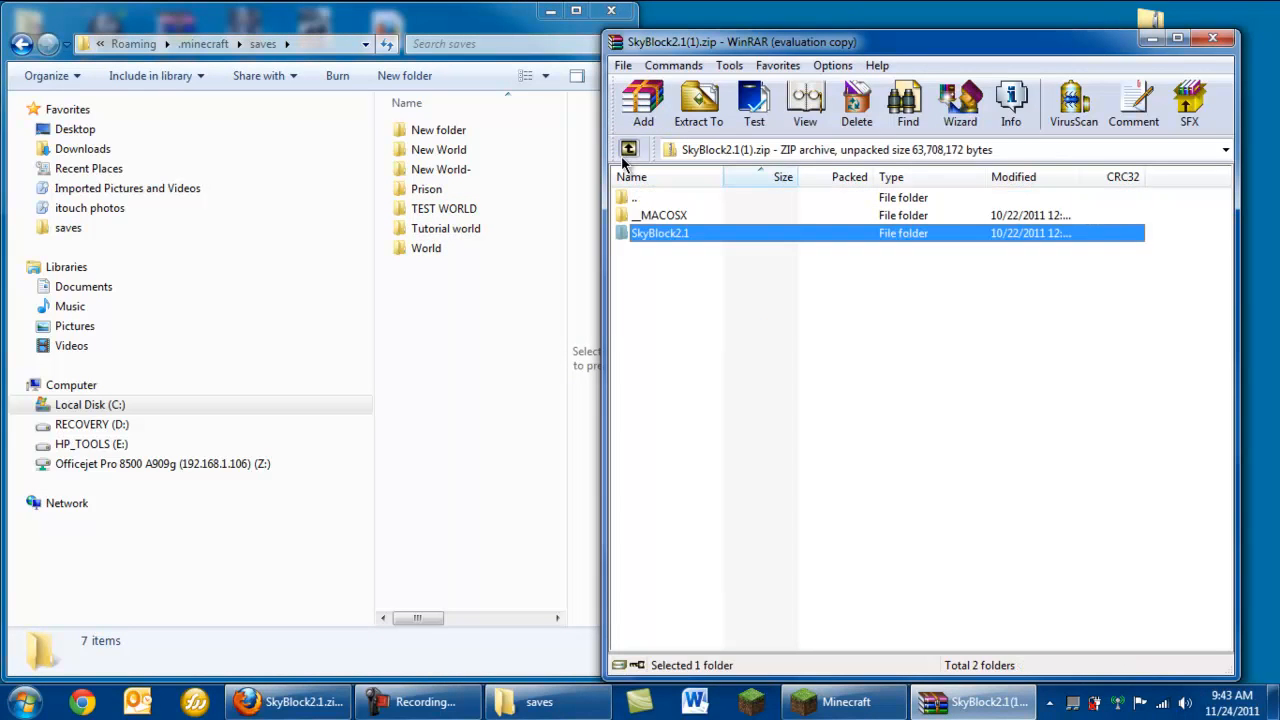
Extract SkyBlock2.1 from WinRAR into the saves folder
click(696, 104)
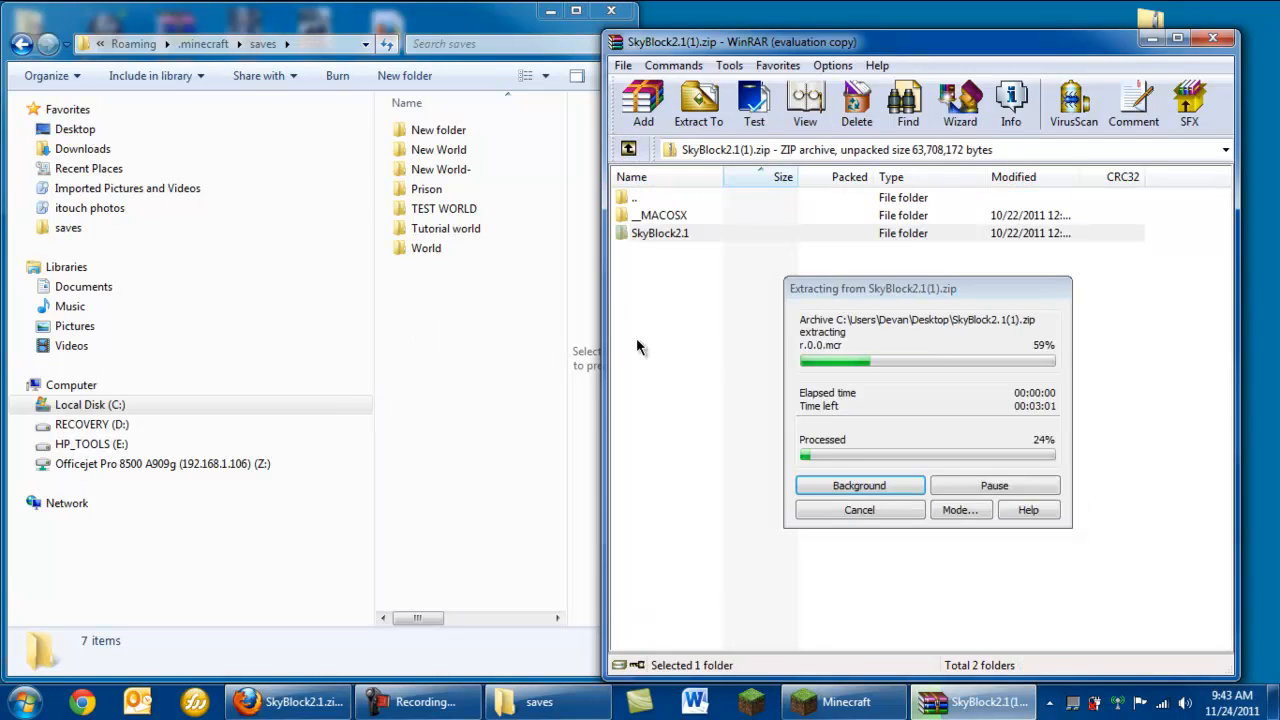
click(440, 208)
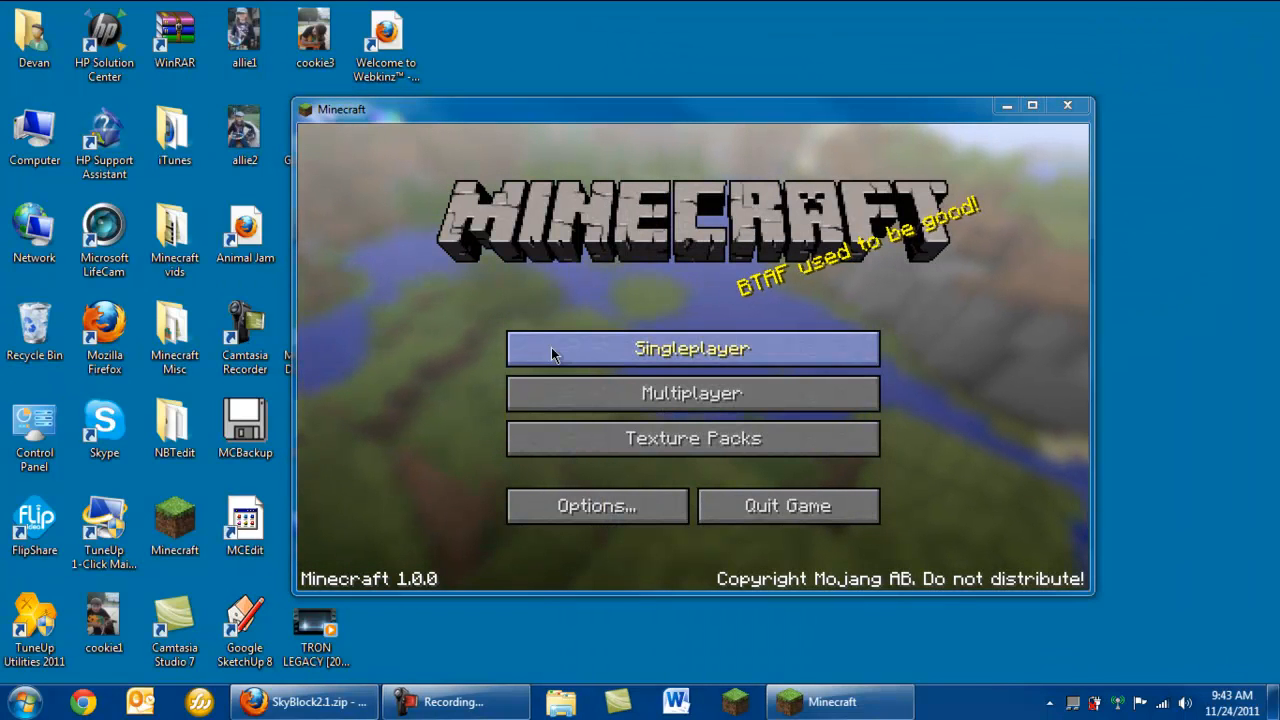
Start the SkyBlock2.1 world from the Singleplayer world list
click(692, 348)
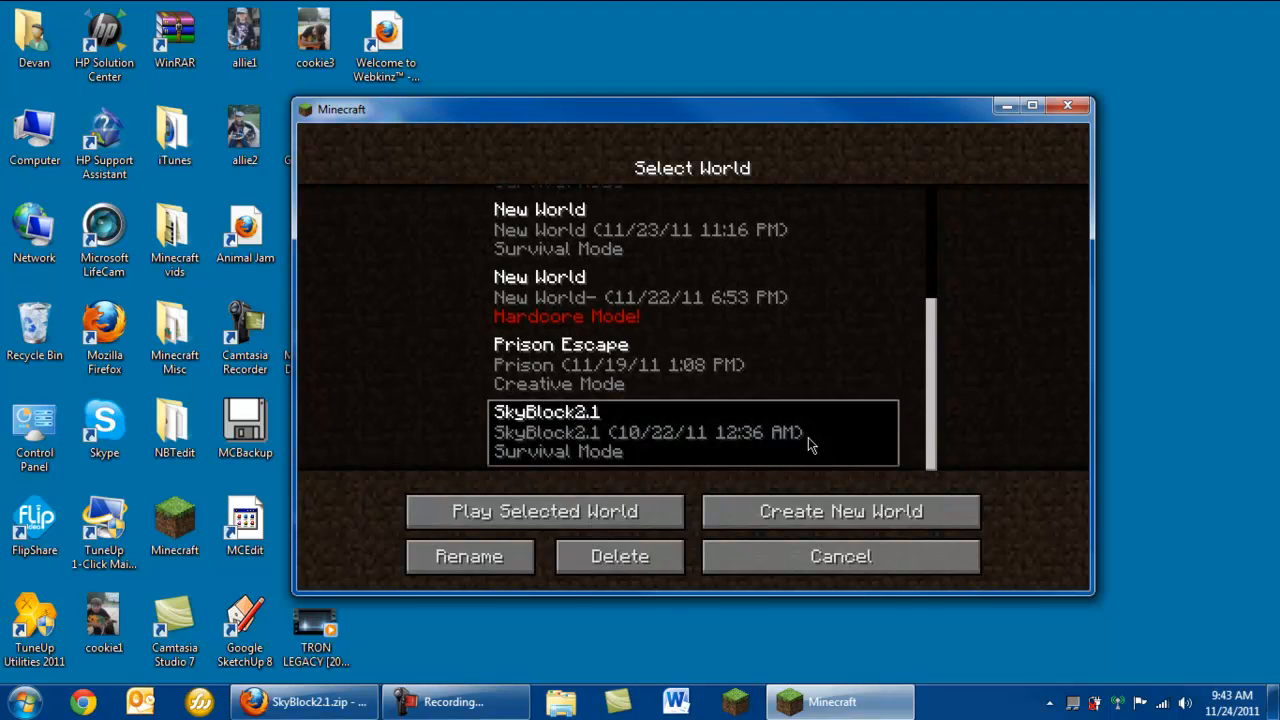
click(544, 512)
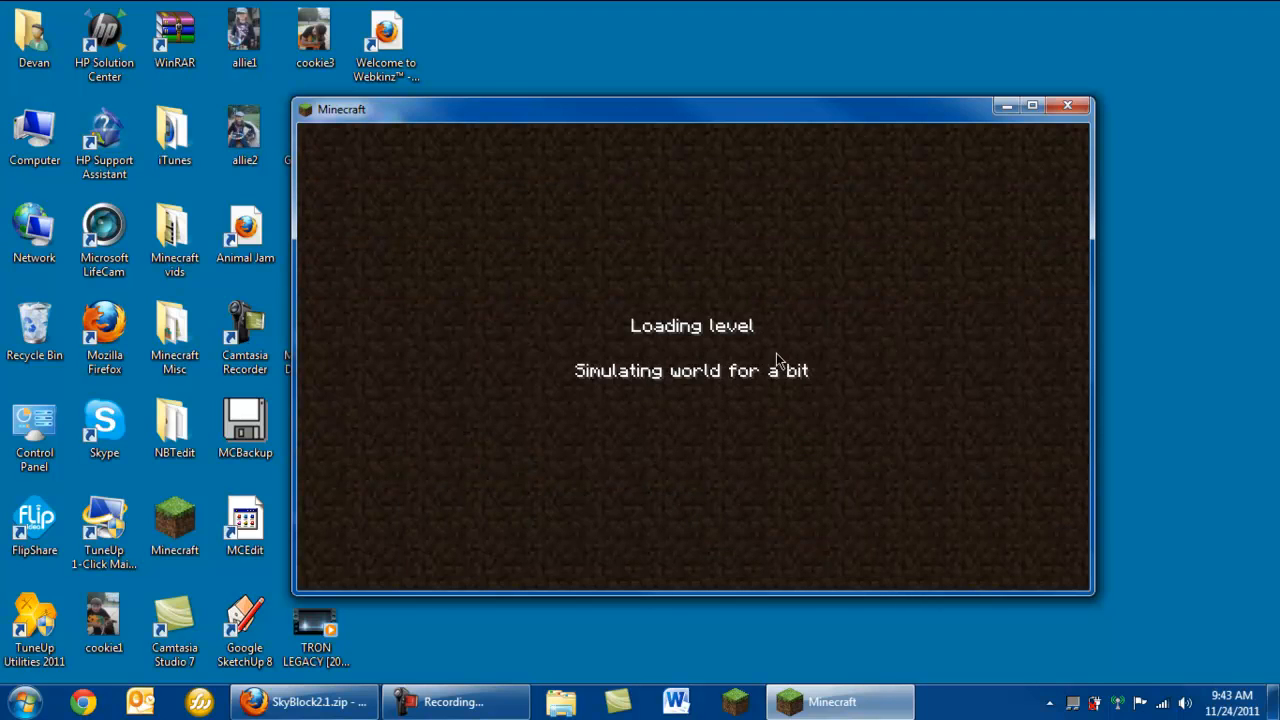